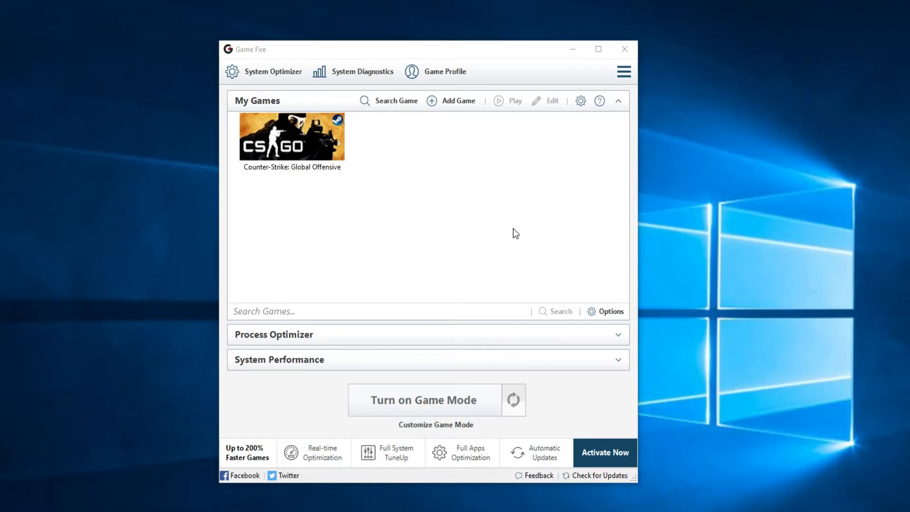
pyautogui.moveTo(473, 249)
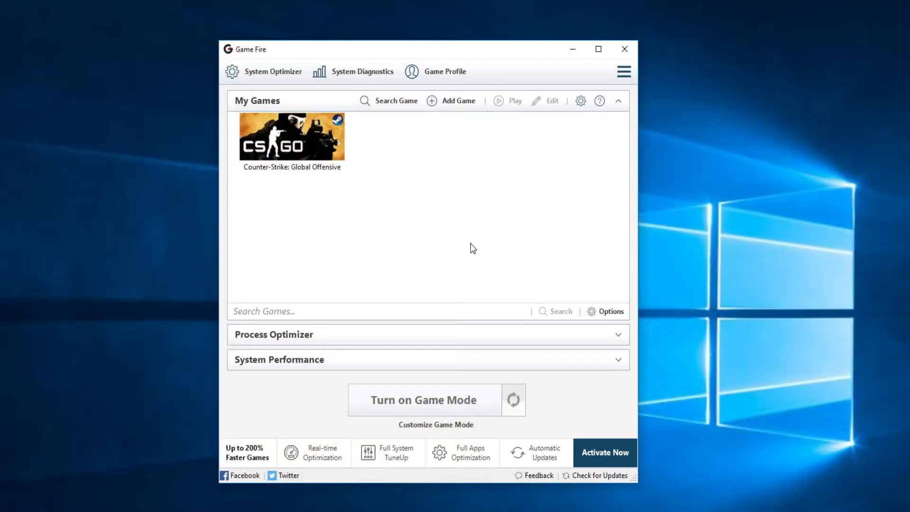
pyautogui.moveTo(438, 213)
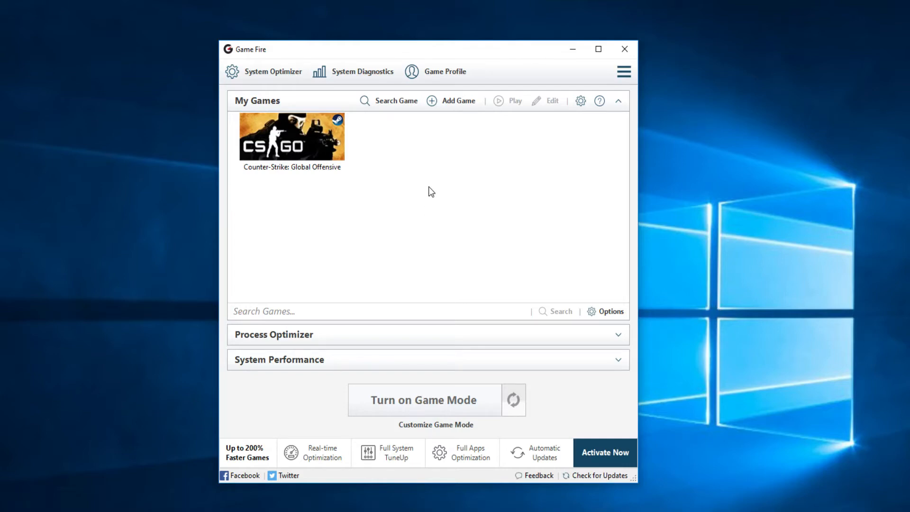
pyautogui.moveTo(435, 196)
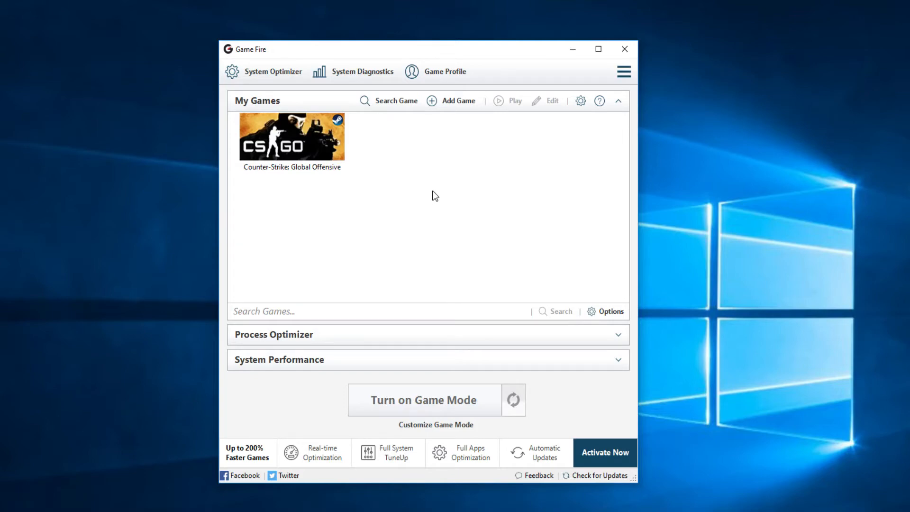
pyautogui.moveTo(438, 151)
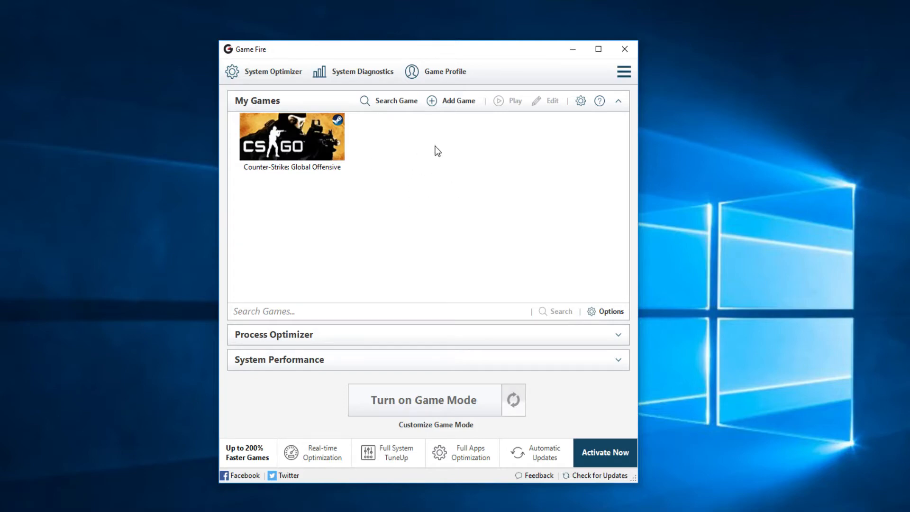
pyautogui.moveTo(417, 163)
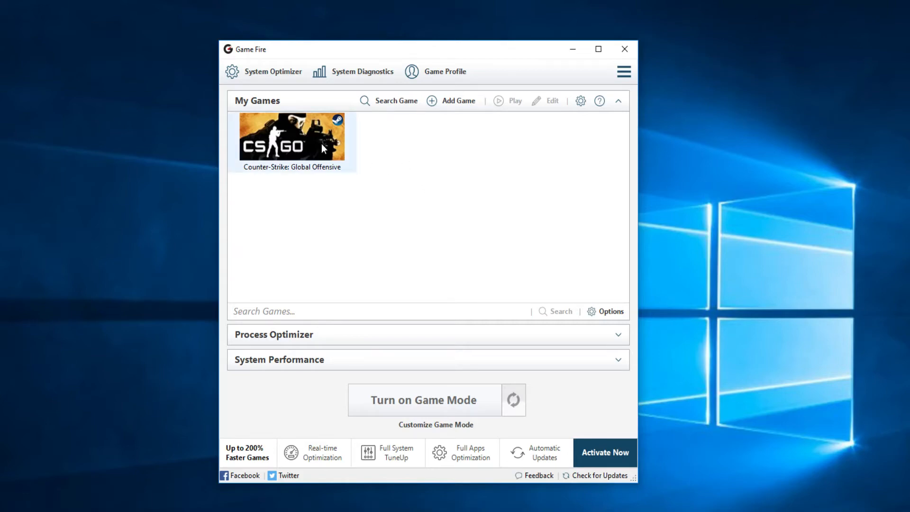
pyautogui.moveTo(402, 413)
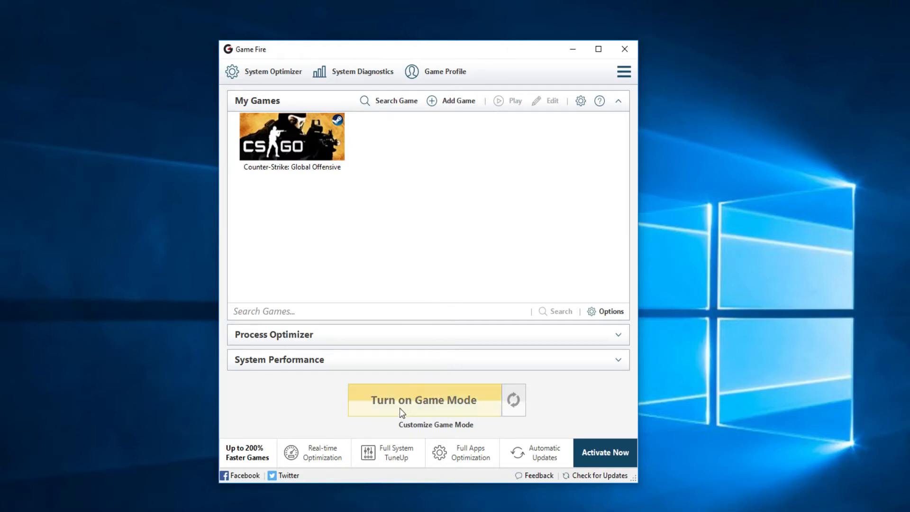
pyautogui.moveTo(438, 414)
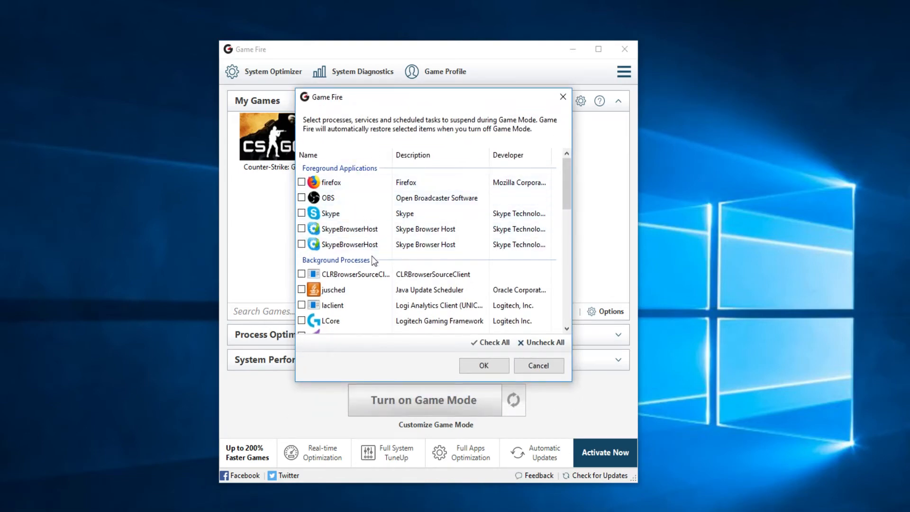
# - Bring up the game mode profile settings and expand the Visual Effects section
pyautogui.scroll(-3)
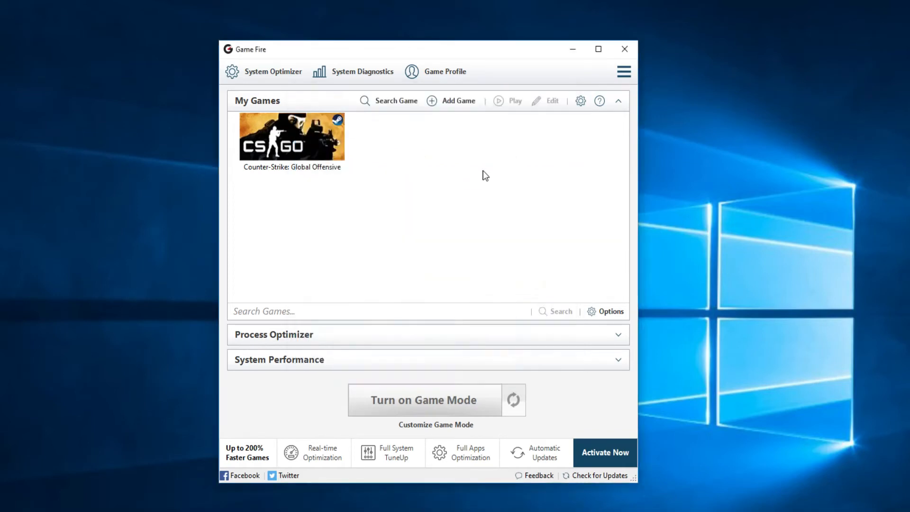
pyautogui.moveTo(432, 234)
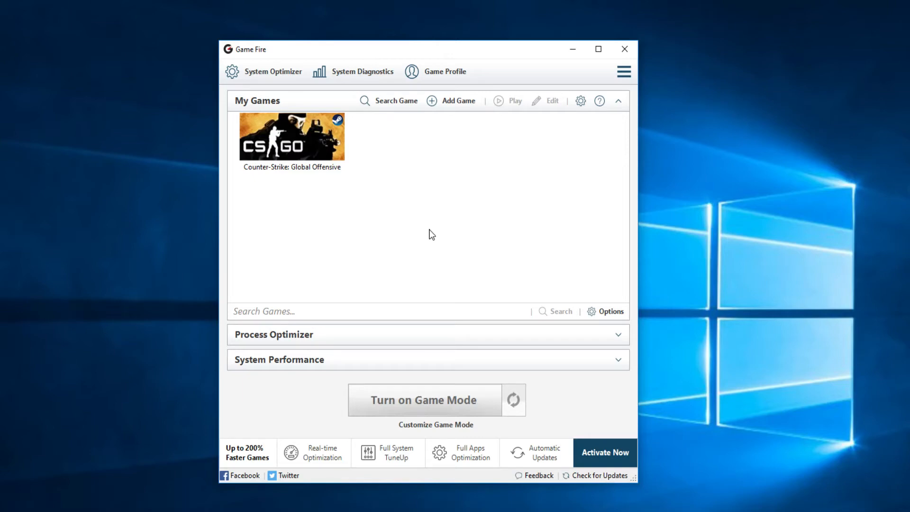
pyautogui.moveTo(435, 431)
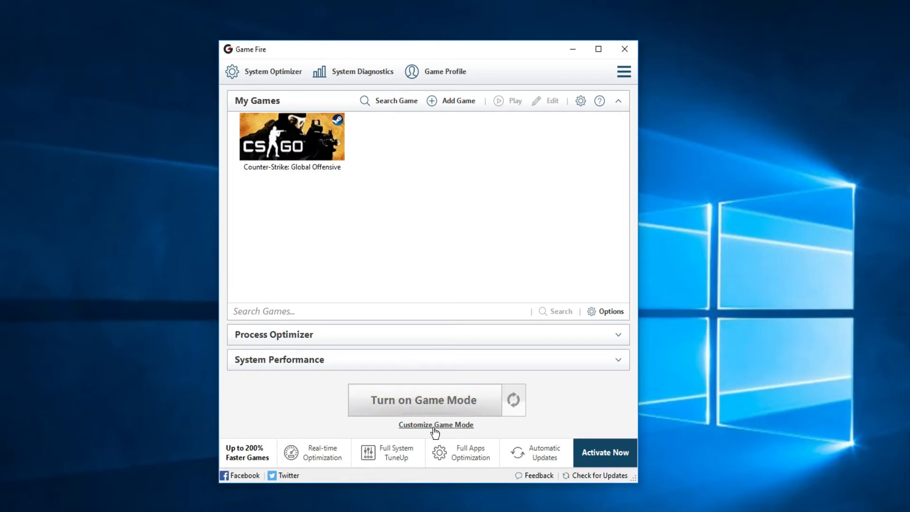
pyautogui.click(436, 425)
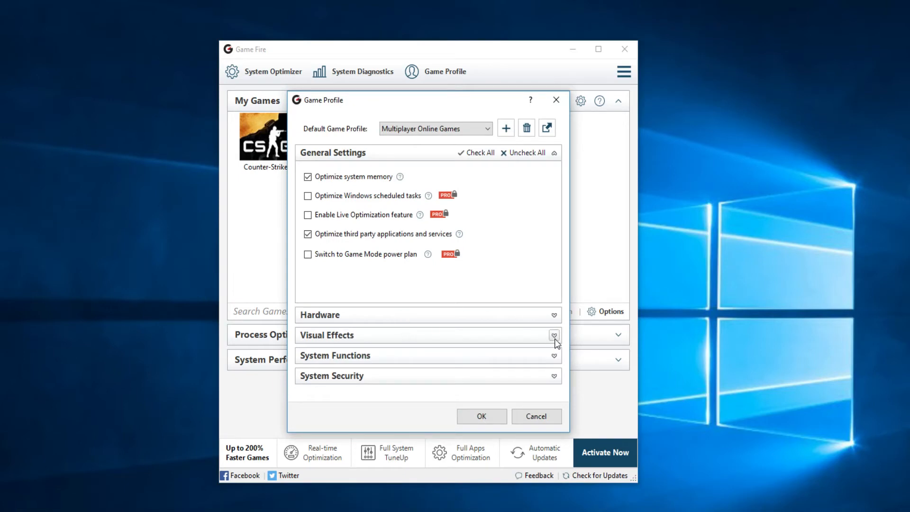
pyautogui.click(554, 335)
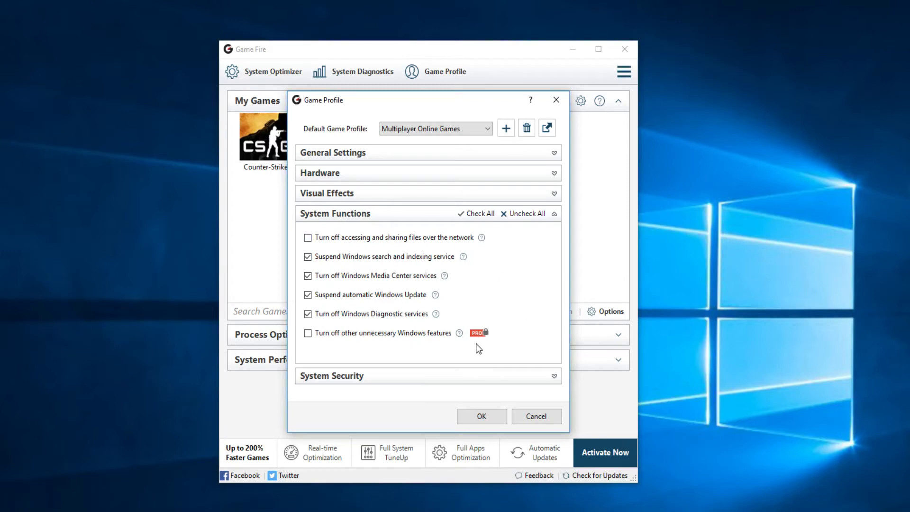
pyautogui.moveTo(479, 343)
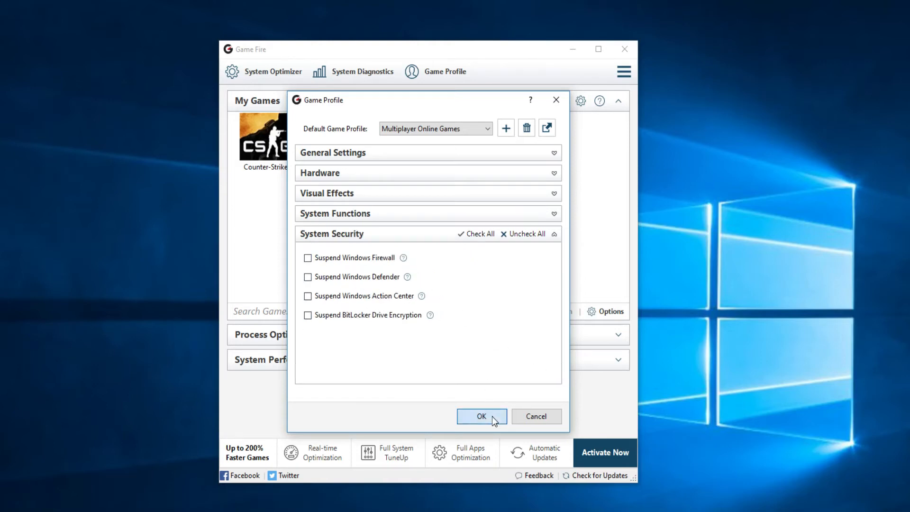
# - Accept the profile settings, dismiss the upgrade offer, and reopen the Multiplayer Online Games profile
pyautogui.click(482, 417)
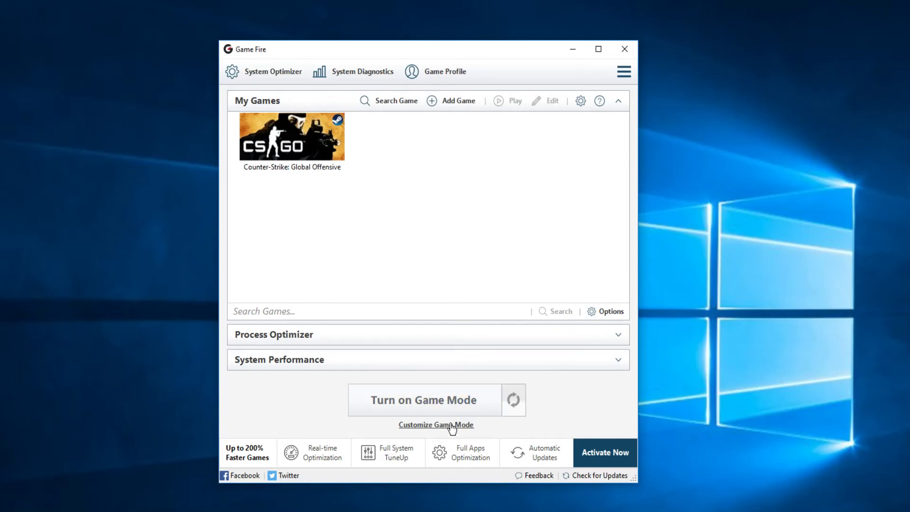
pyautogui.moveTo(444, 365)
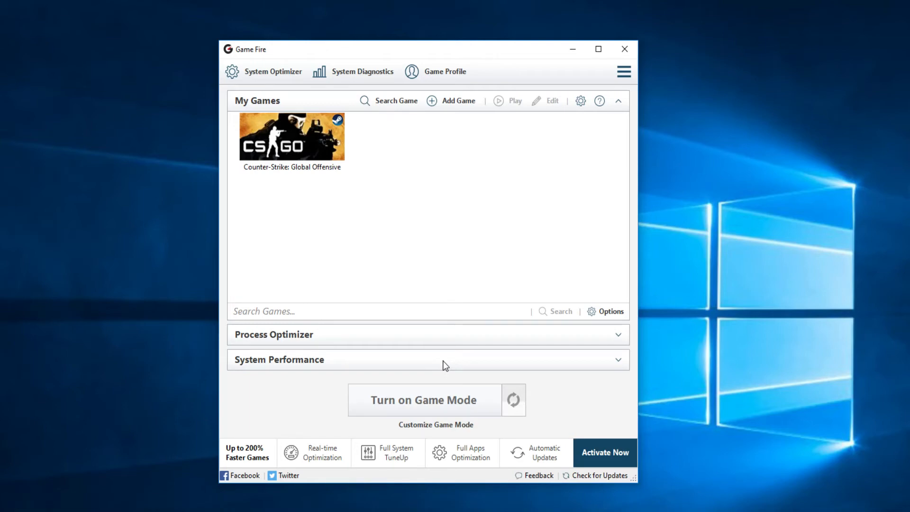
pyautogui.moveTo(441, 391)
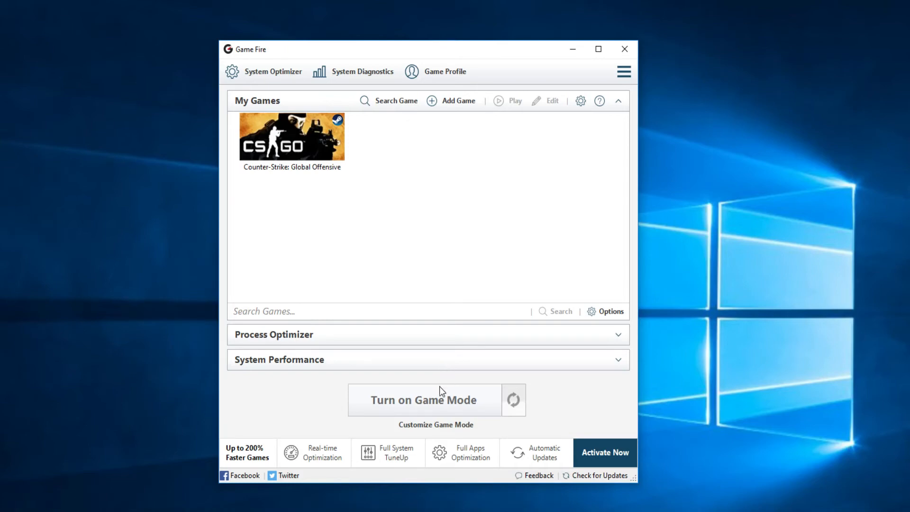
pyautogui.moveTo(318, 491)
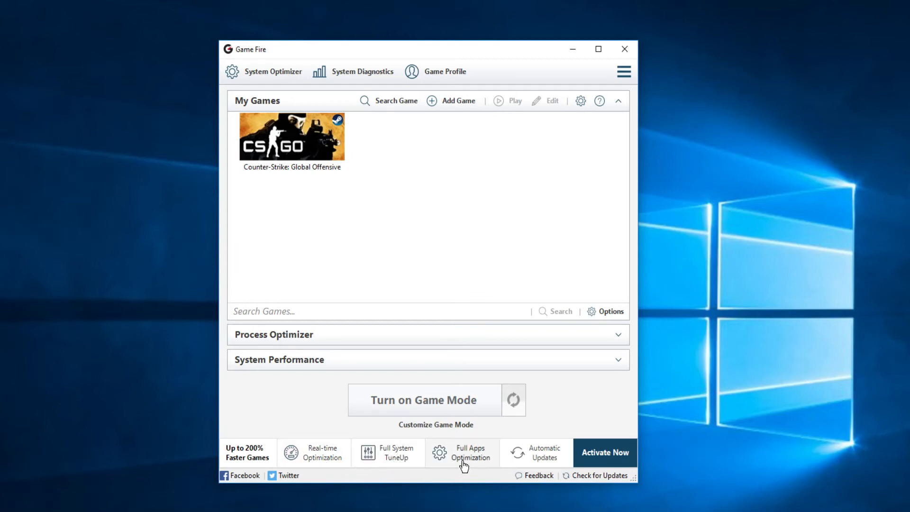
pyautogui.moveTo(561, 412)
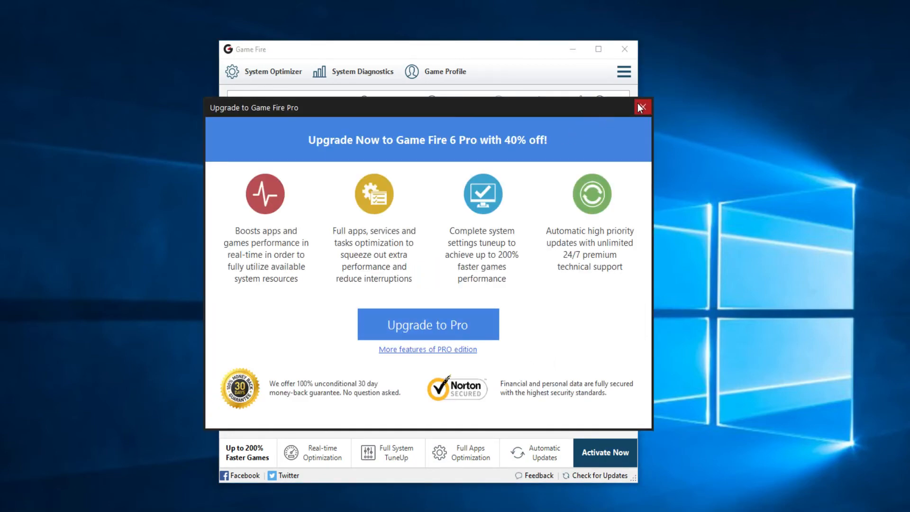
pyautogui.click(642, 106)
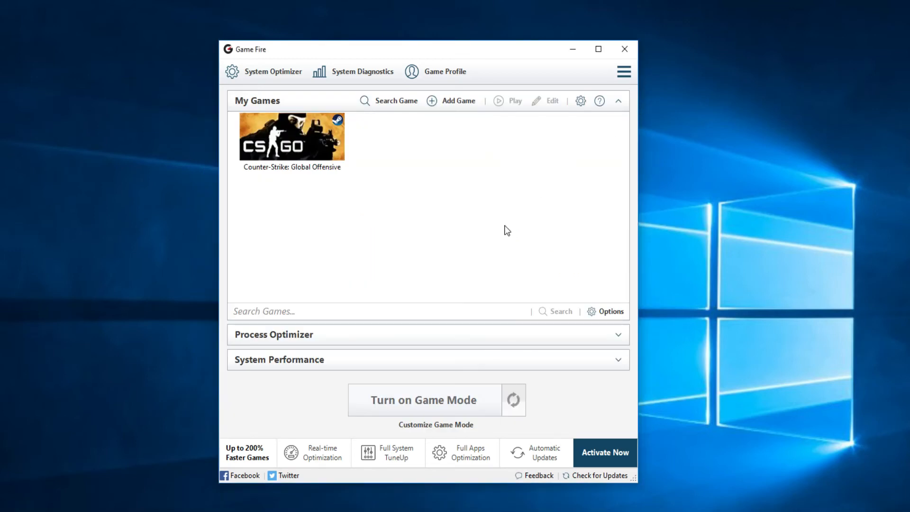
pyautogui.moveTo(440, 115)
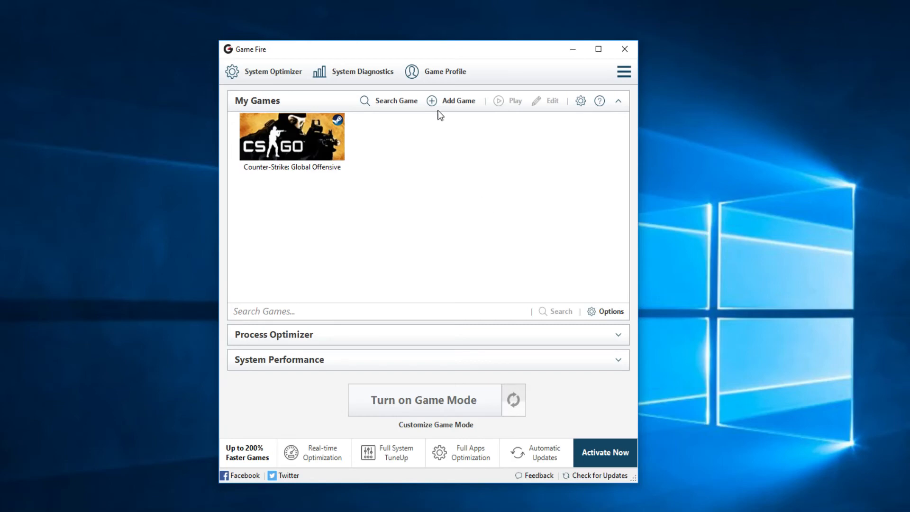
pyautogui.click(445, 72)
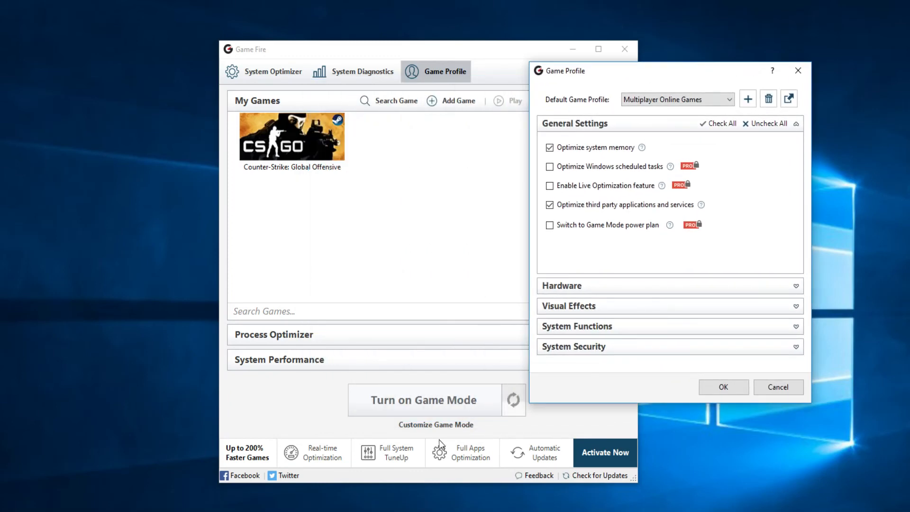
pyautogui.moveTo(623, 68)
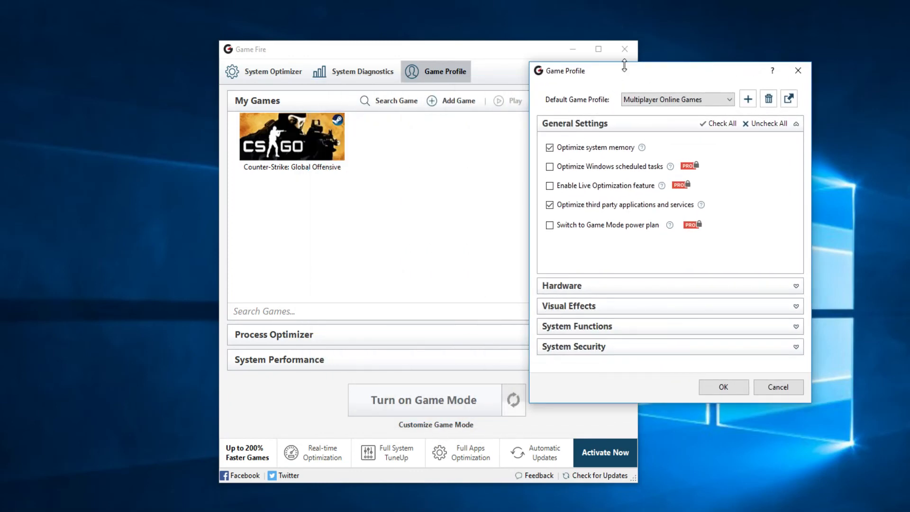